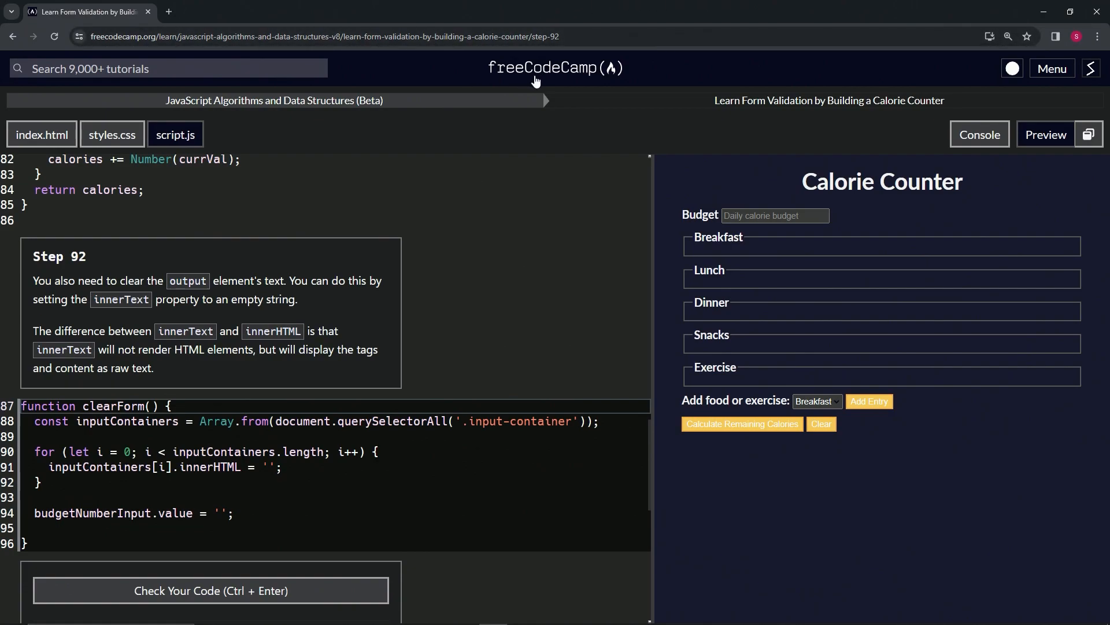
pyautogui.moveTo(291, 110)
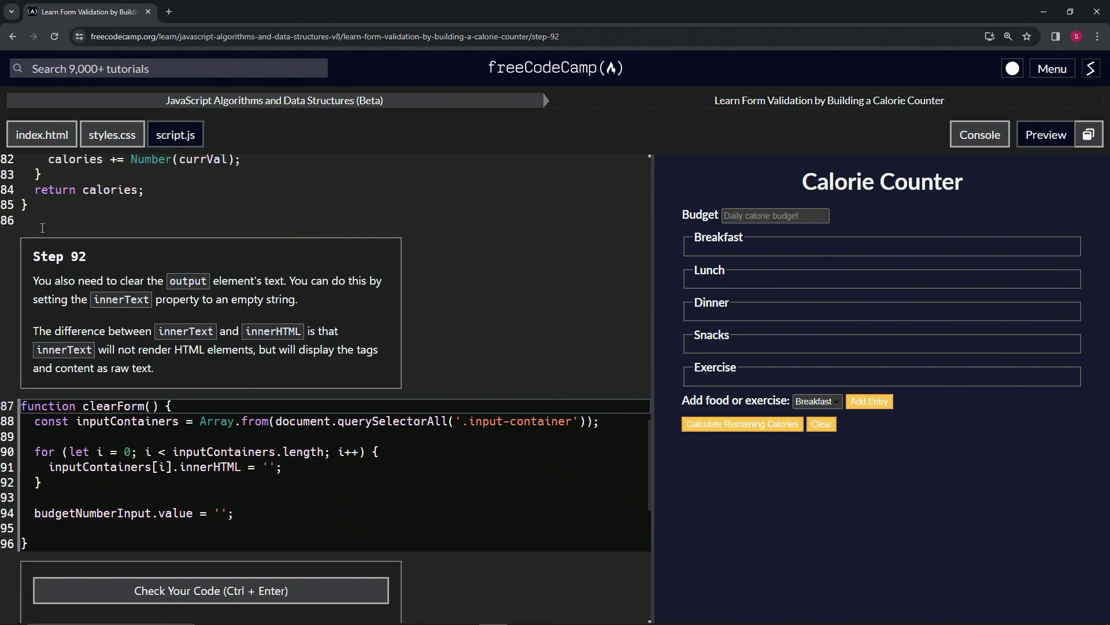
pyautogui.moveTo(114, 269)
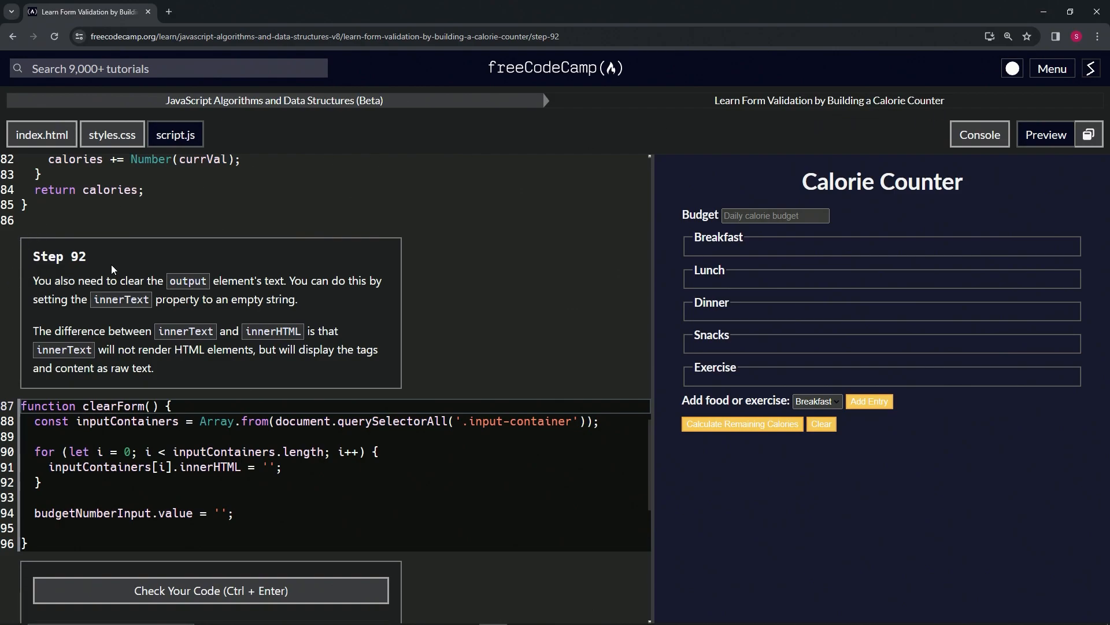
pyautogui.moveTo(113, 284)
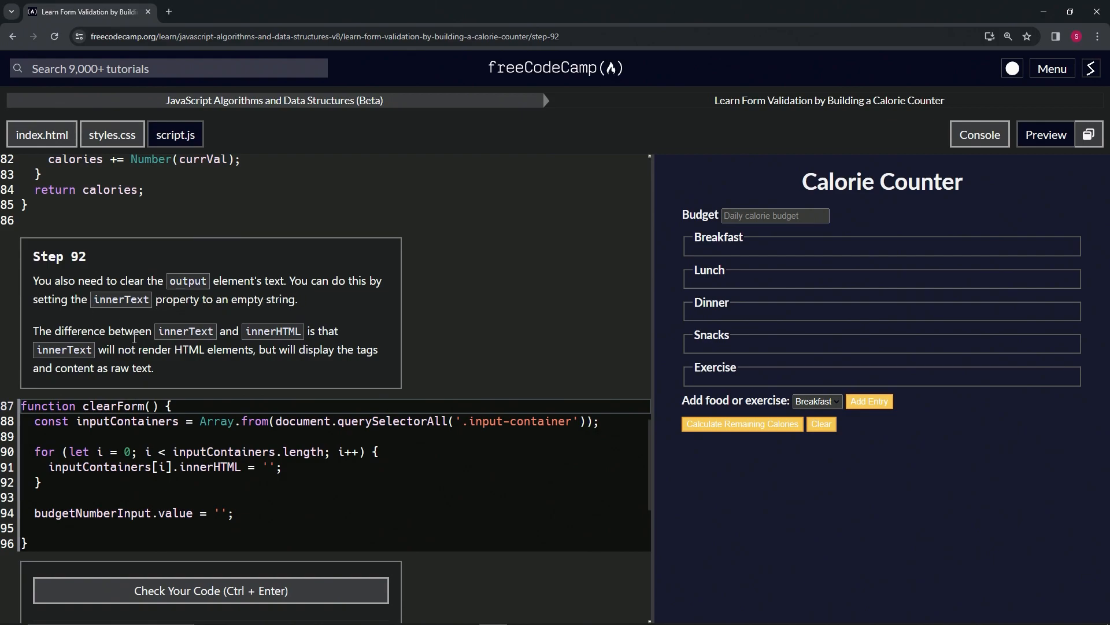
pyautogui.moveTo(340, 338)
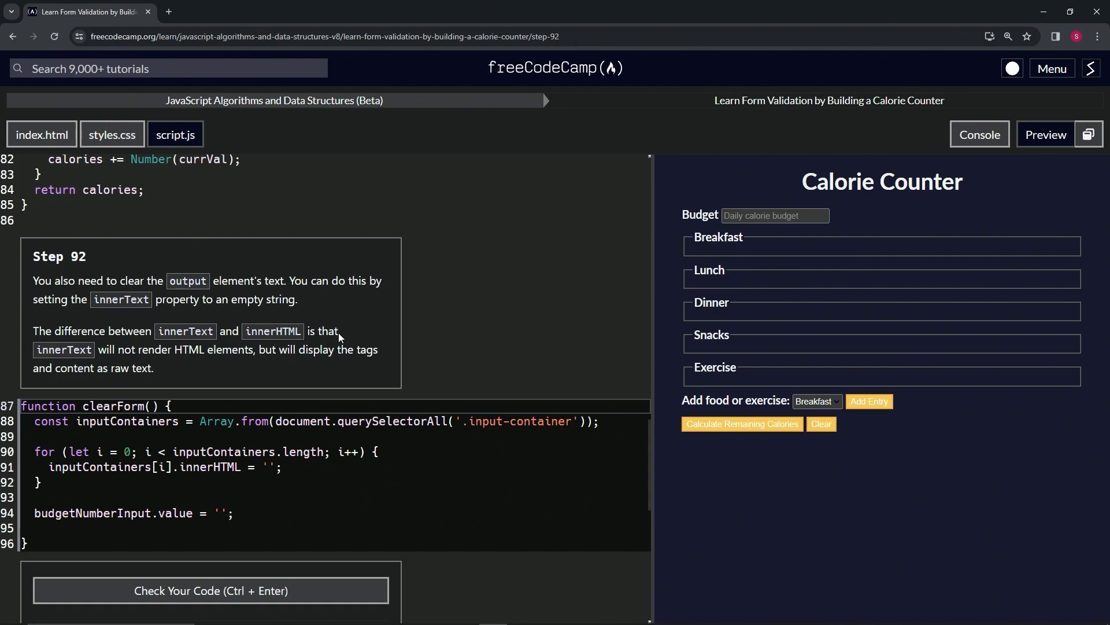
pyautogui.moveTo(208, 368)
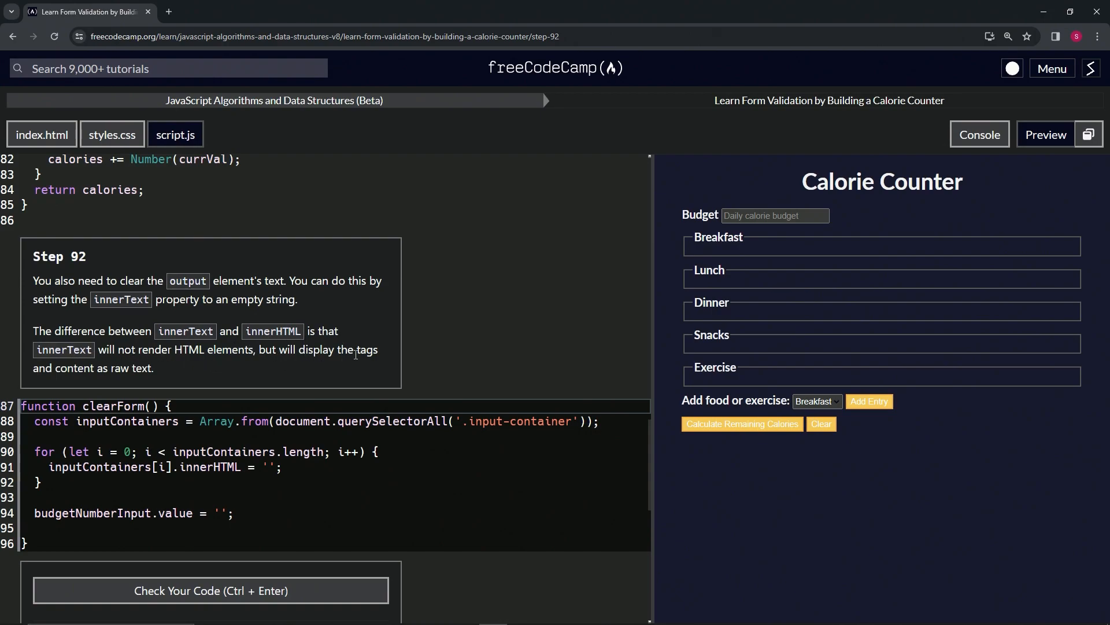
pyautogui.moveTo(107, 374)
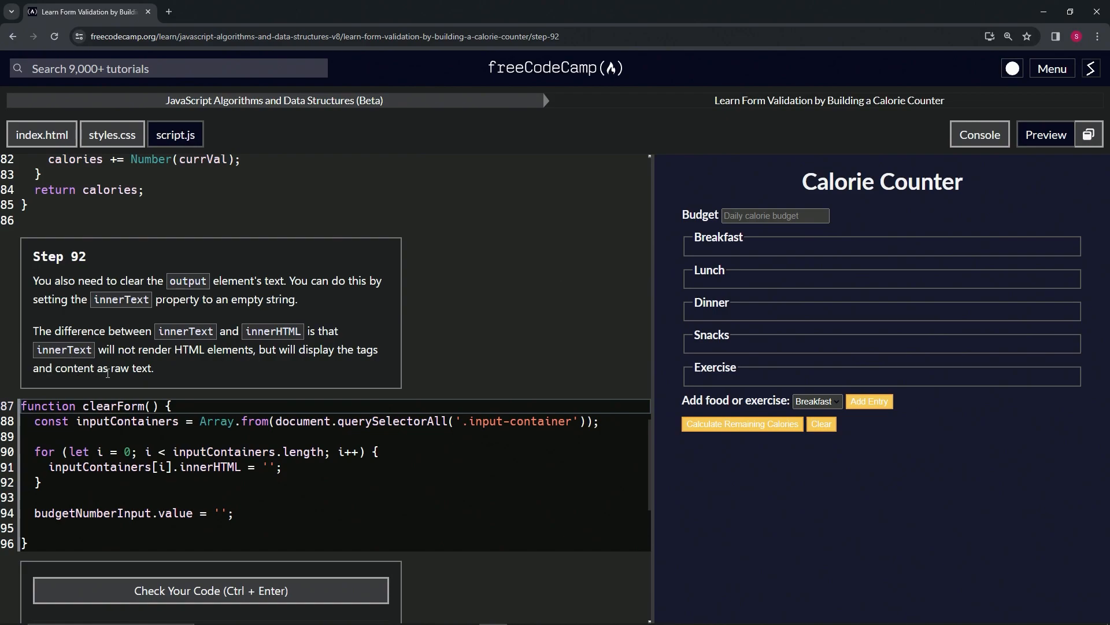
pyautogui.moveTo(804, 181)
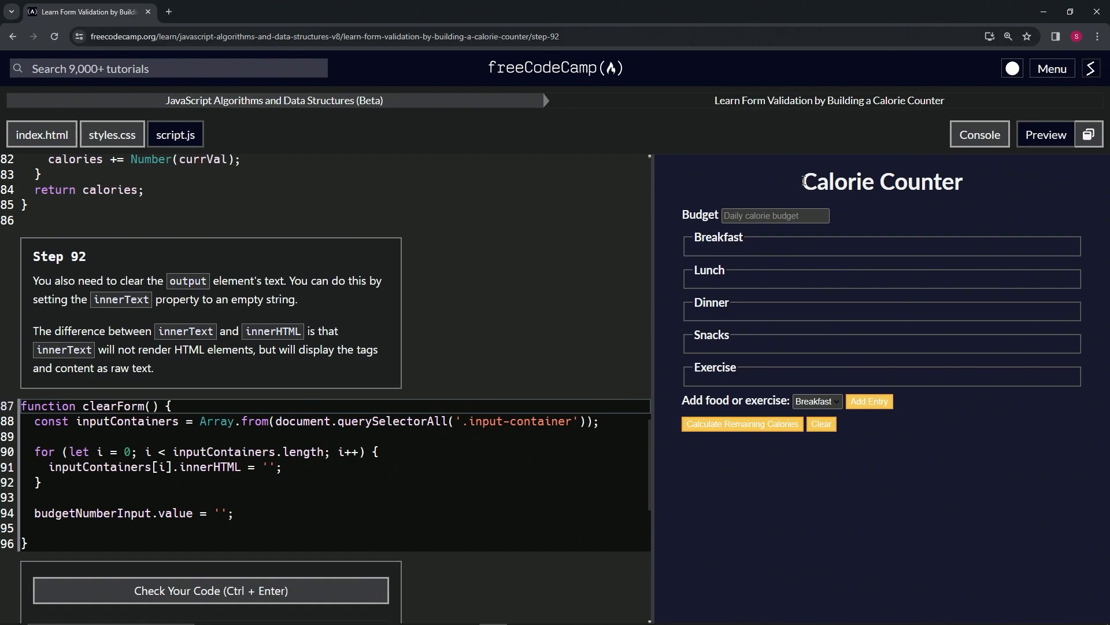
# Step: Add output.innerText = ''; at the end of the clearForm function on line 95
pyautogui.doubleClick(882, 181)
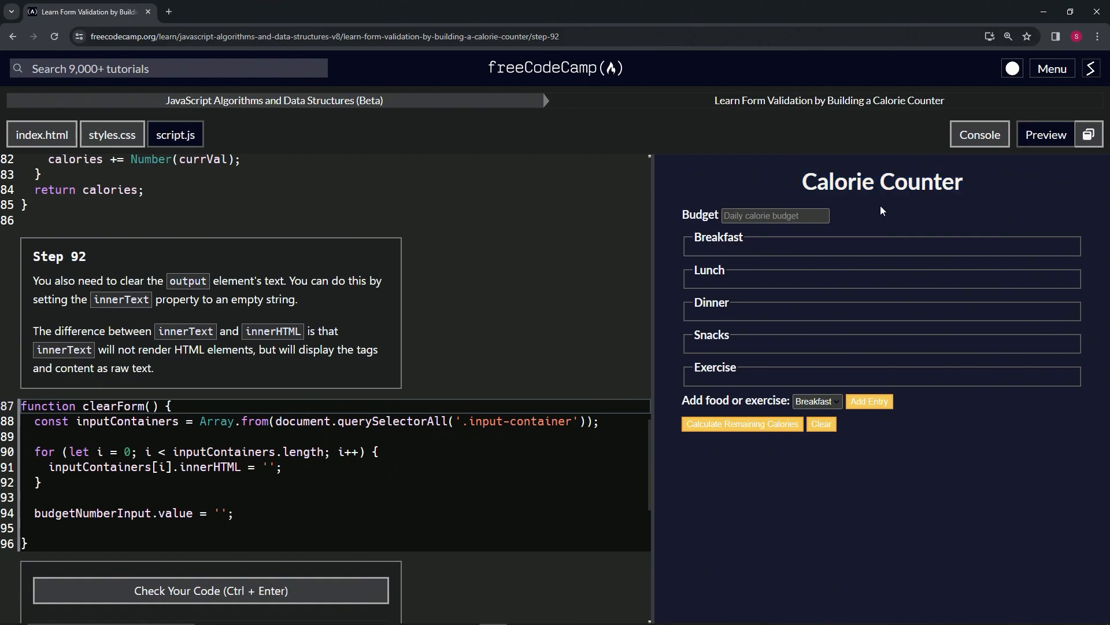
pyautogui.moveTo(526, 308)
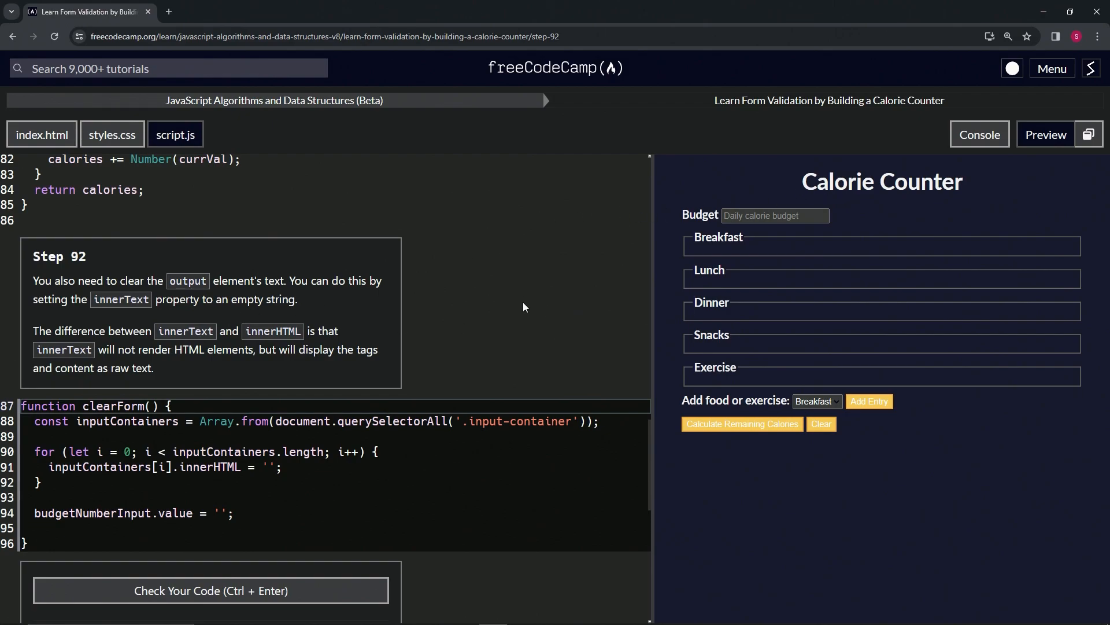
pyautogui.moveTo(576, 257)
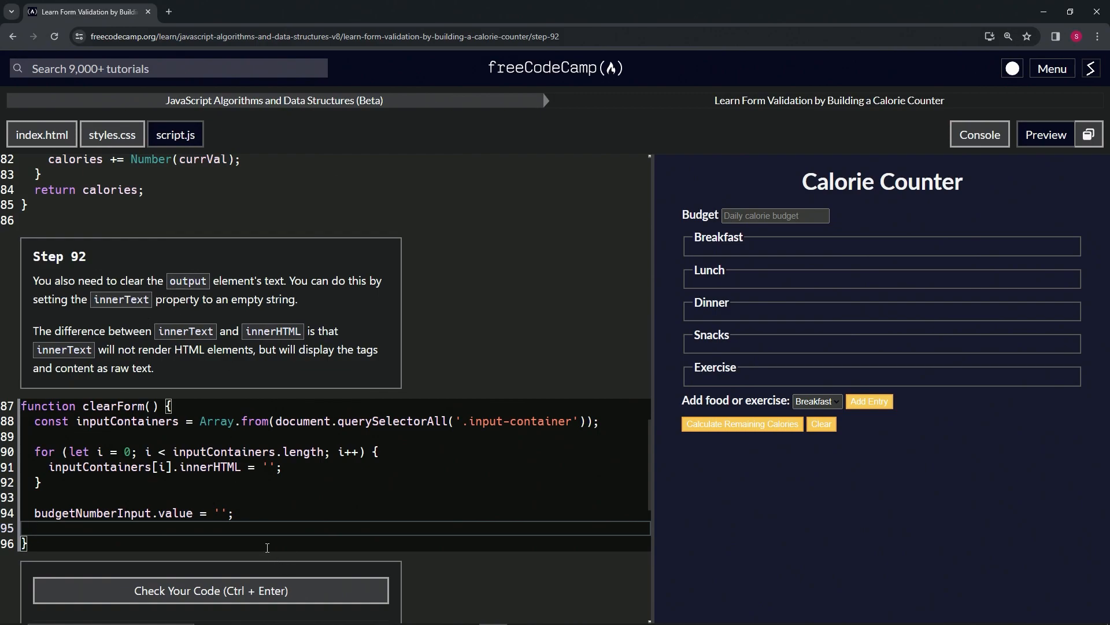
pyautogui.write('output.i')
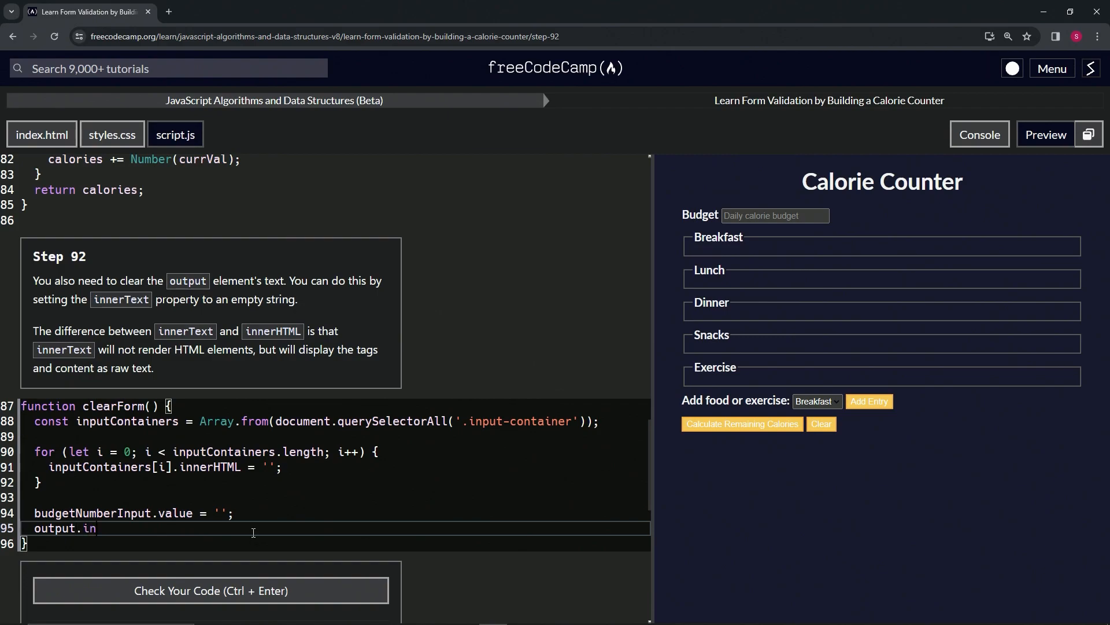
pyautogui.write('nerText')
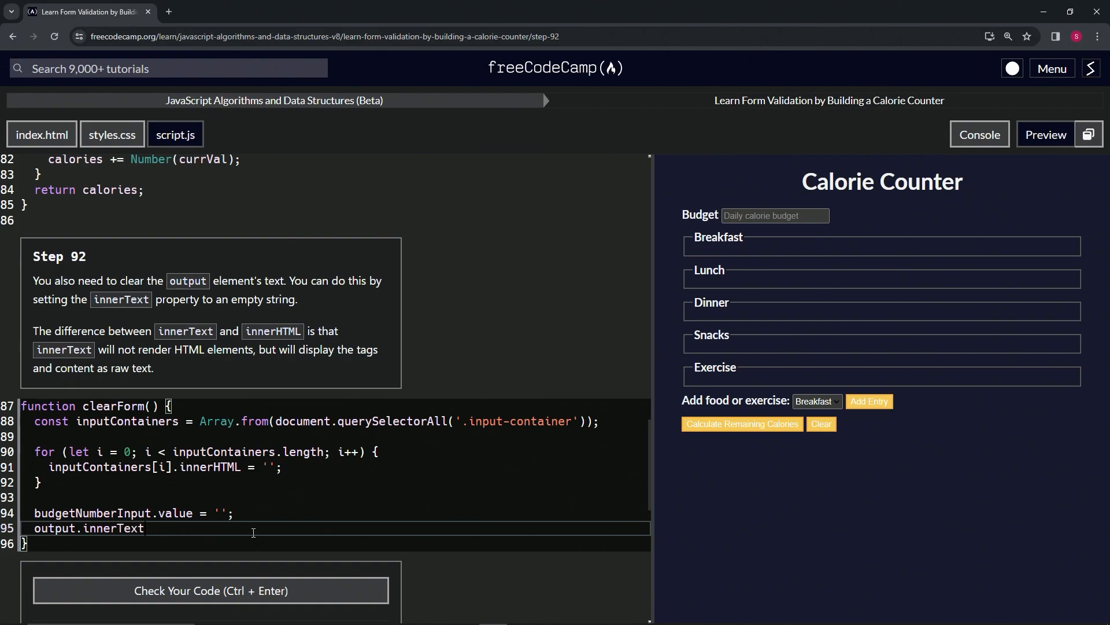
pyautogui.write('=')
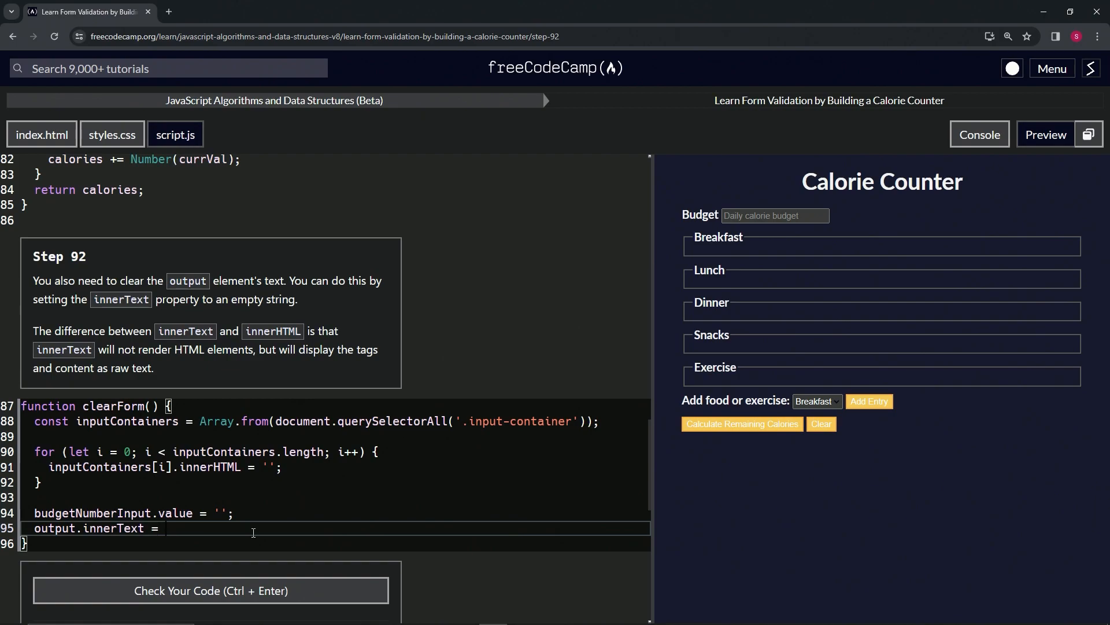
pyautogui.write("''")
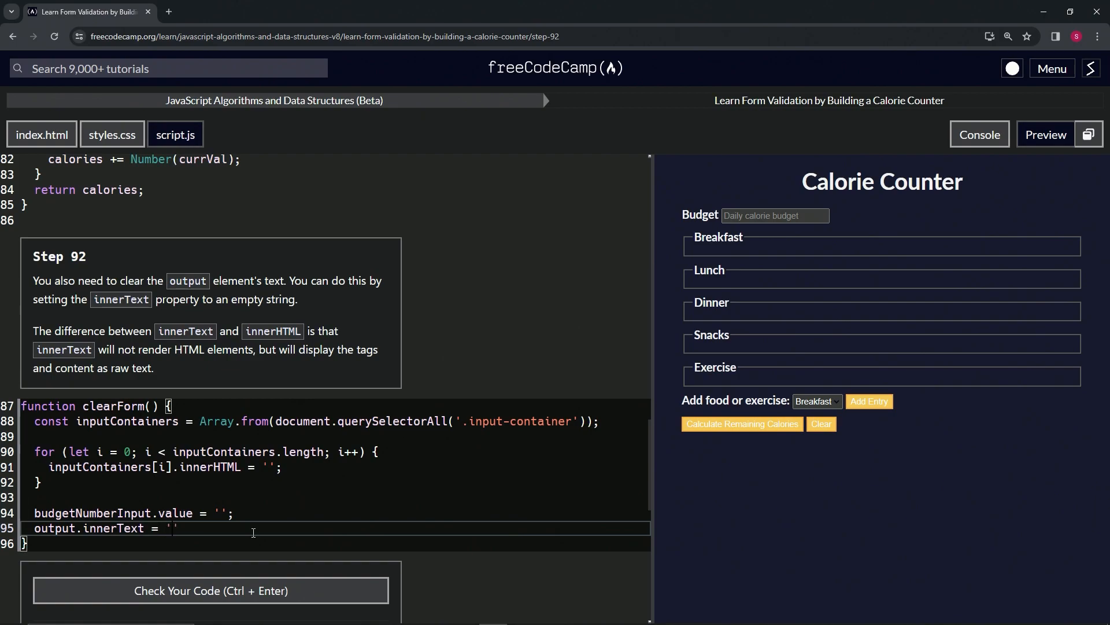
pyautogui.write(';')
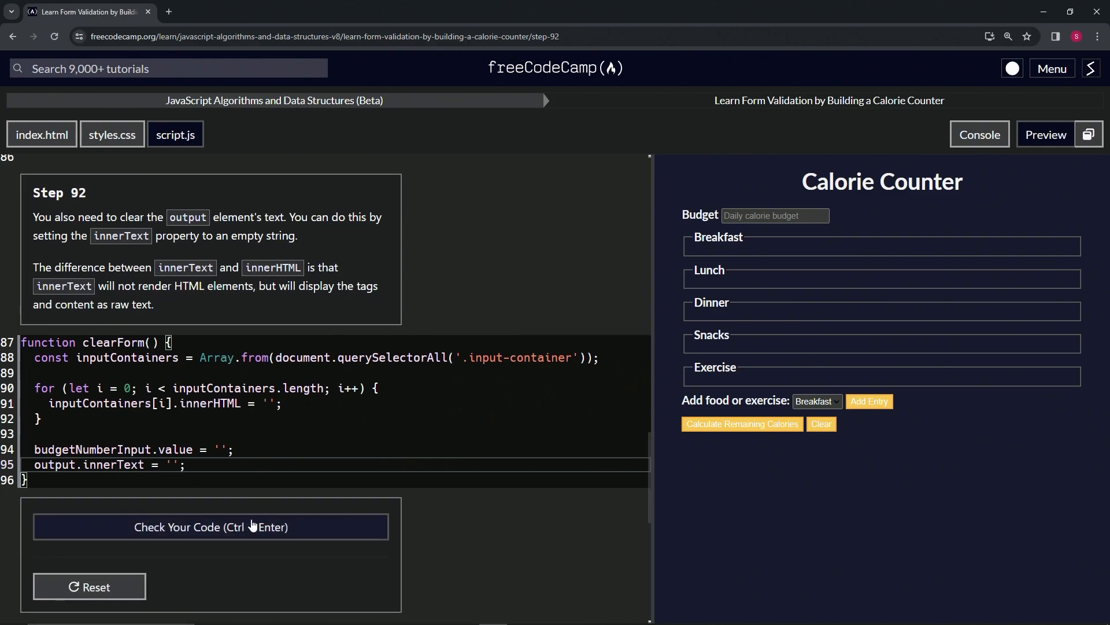
# Step: Run the tests for step 92 and submit the passing code
pyautogui.click(211, 527)
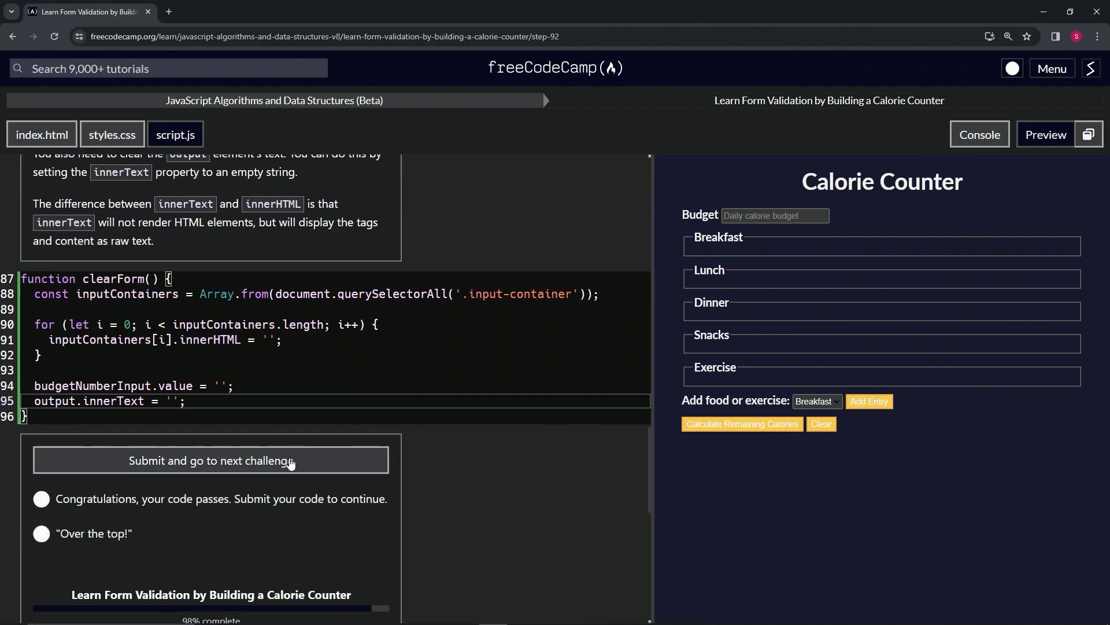
pyautogui.click(210, 461)
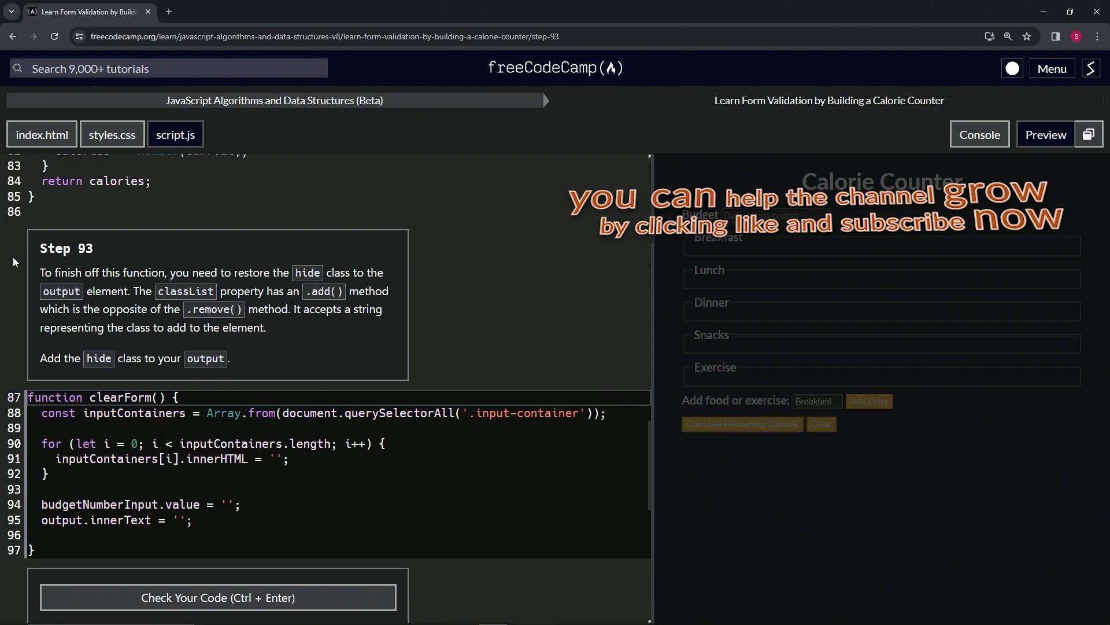
pyautogui.moveTo(100, 263)
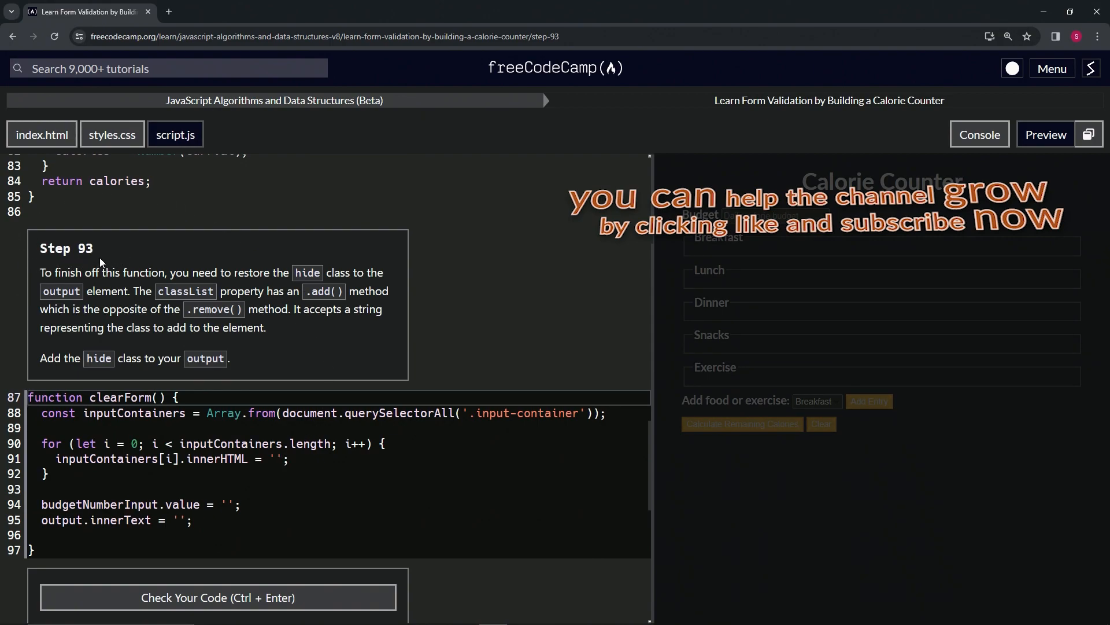